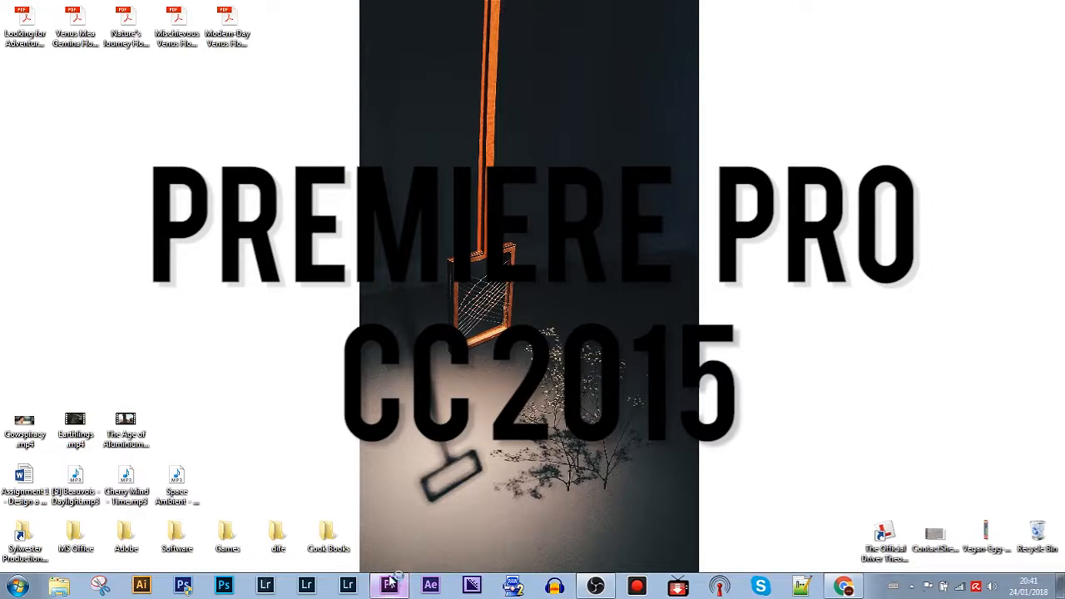
# Launch Adobe Premiere Pro CC 2015 from the taskbar to reach its welcome screen
pyautogui.click(389, 585)
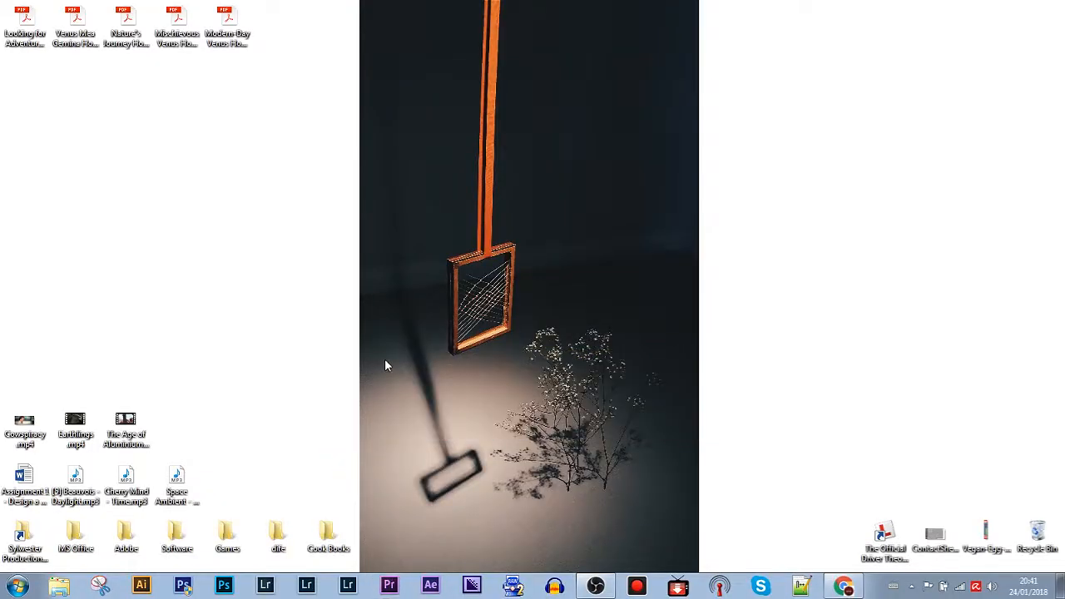
pyautogui.click(388, 586)
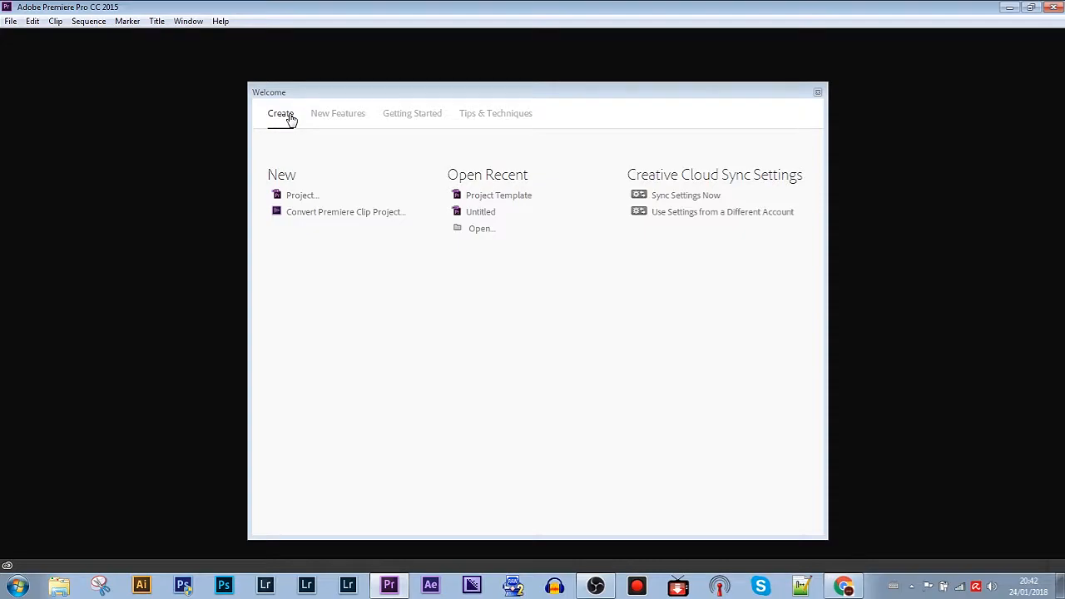
pyautogui.moveTo(500, 194)
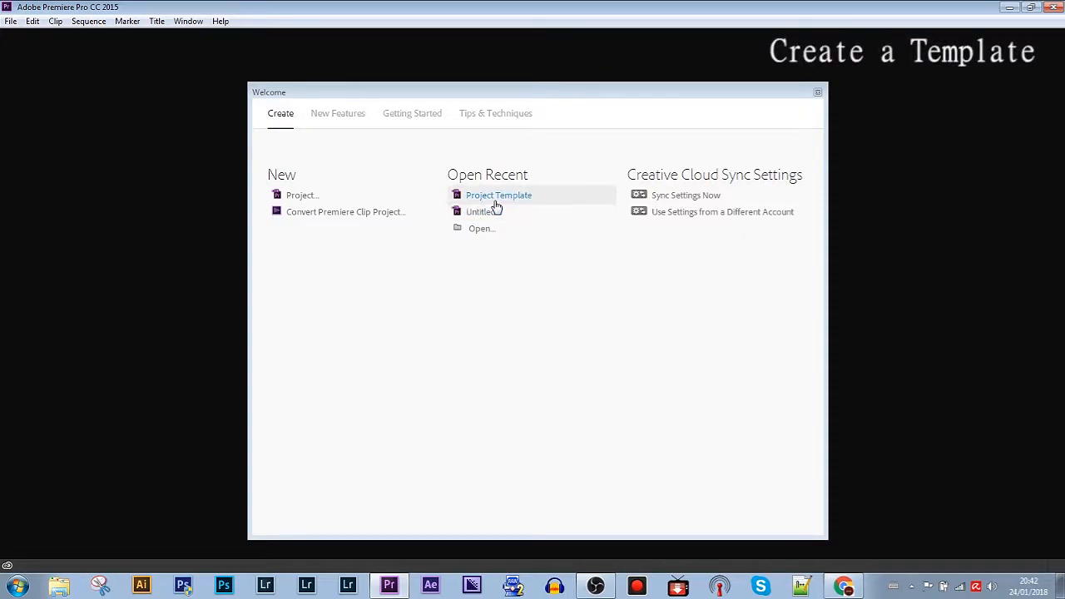
pyautogui.moveTo(486, 199)
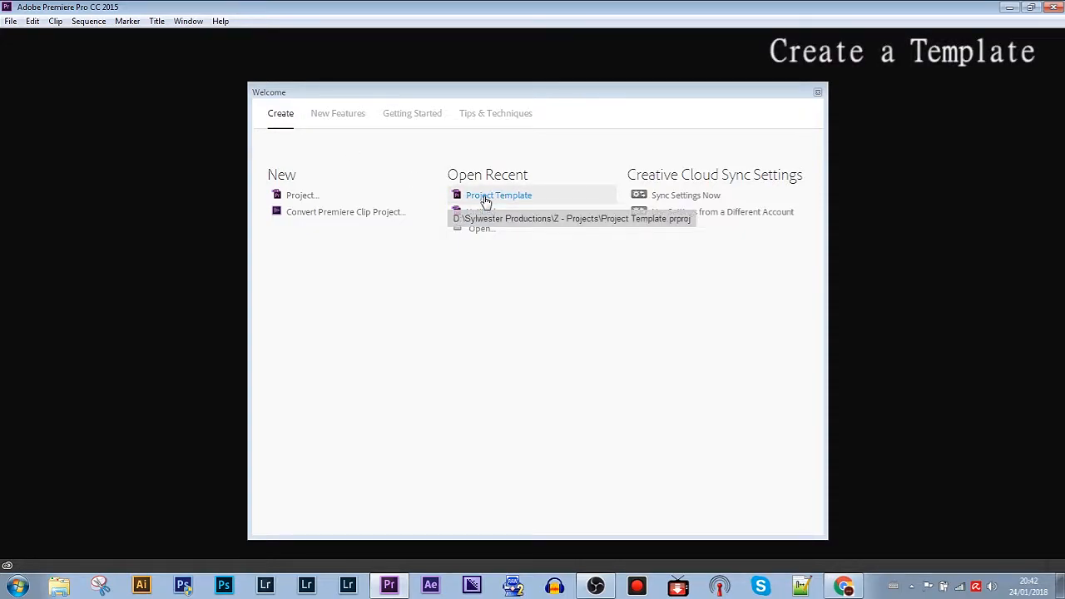
# Open the recent 'Project Template' project so its preset bins are listed
pyautogui.click(499, 194)
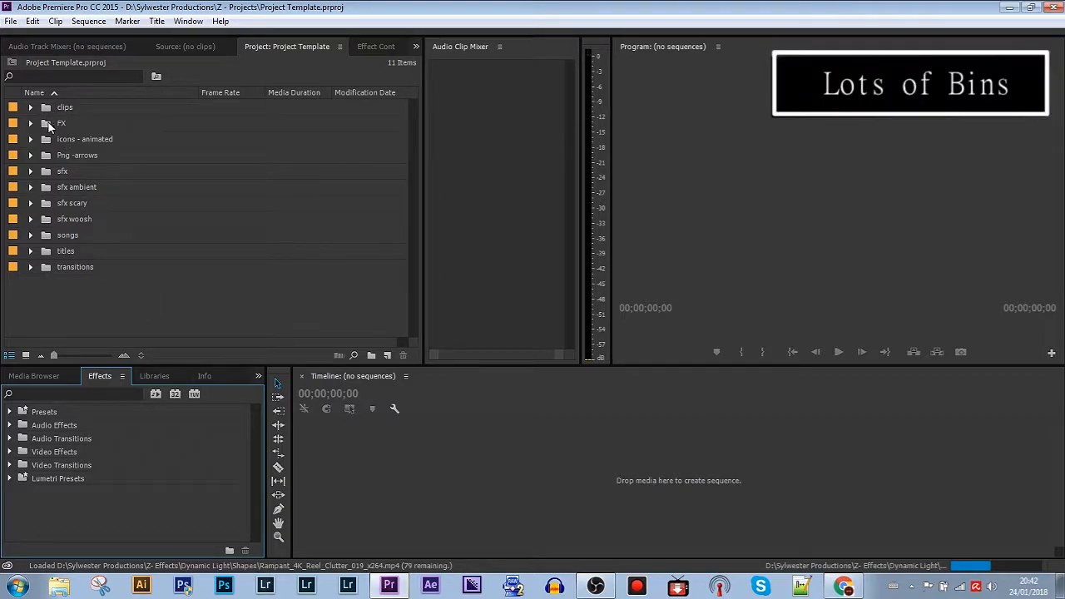
pyautogui.moveTo(52, 153)
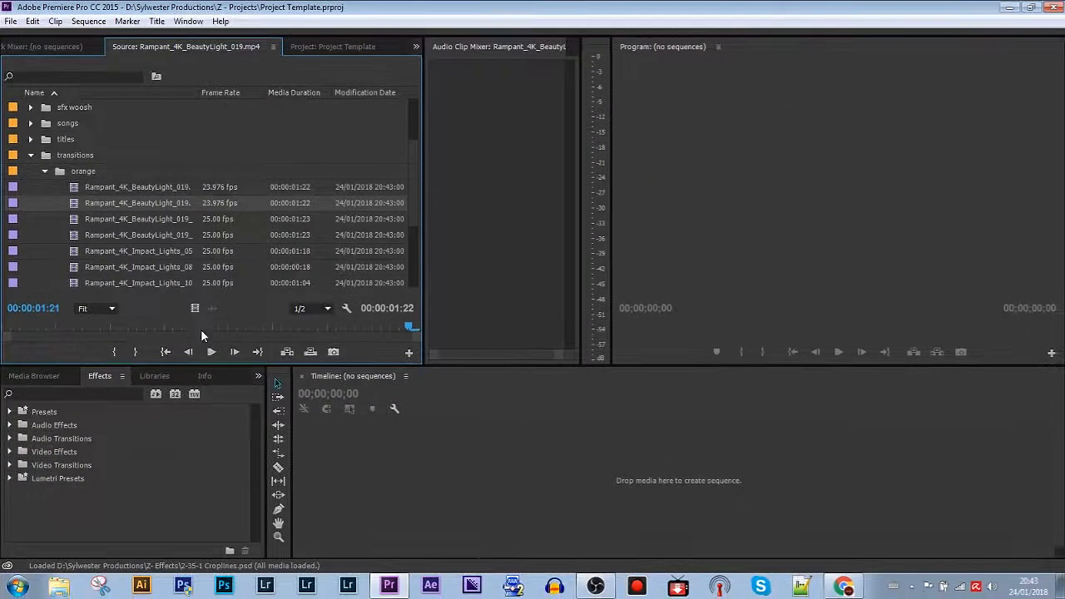
pyautogui.click(211, 351)
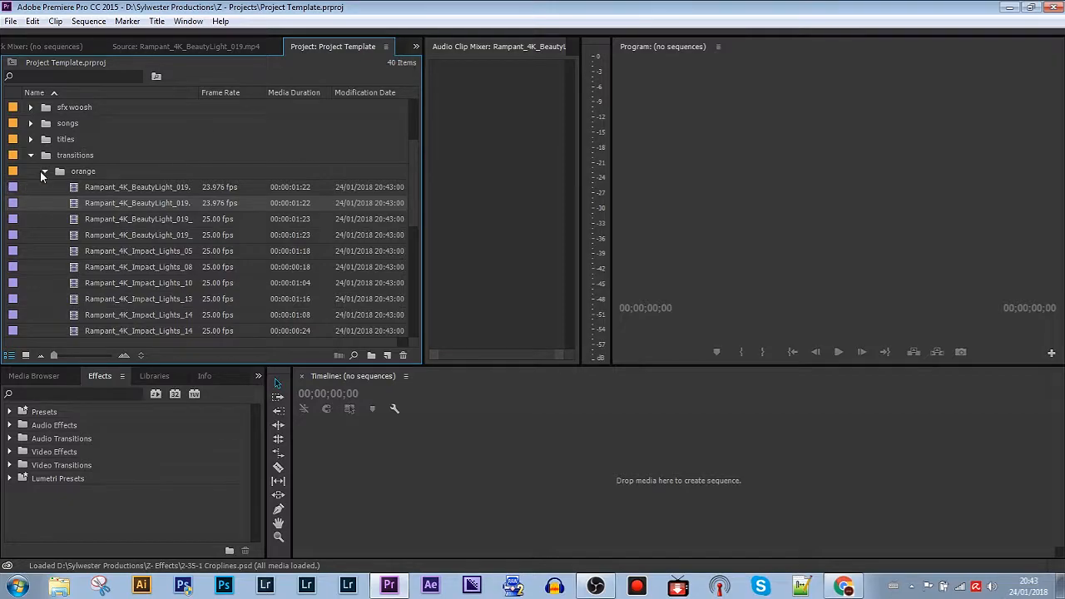
pyautogui.click(30, 155)
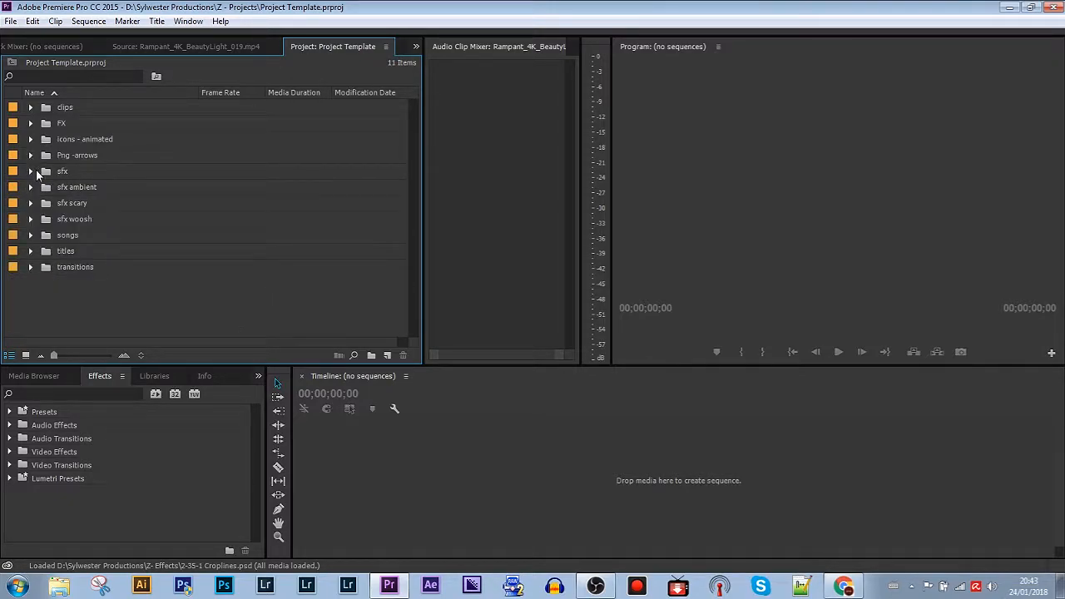
# Duplicate a preset title in the titles bin and open the copy in the Titler
pyautogui.click(30, 250)
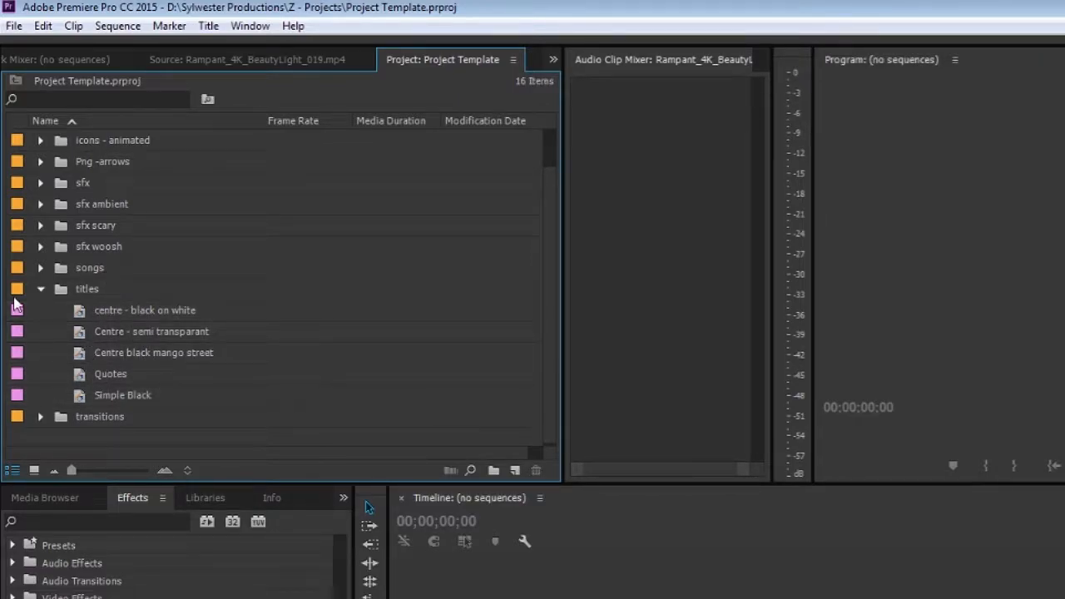
pyautogui.click(40, 289)
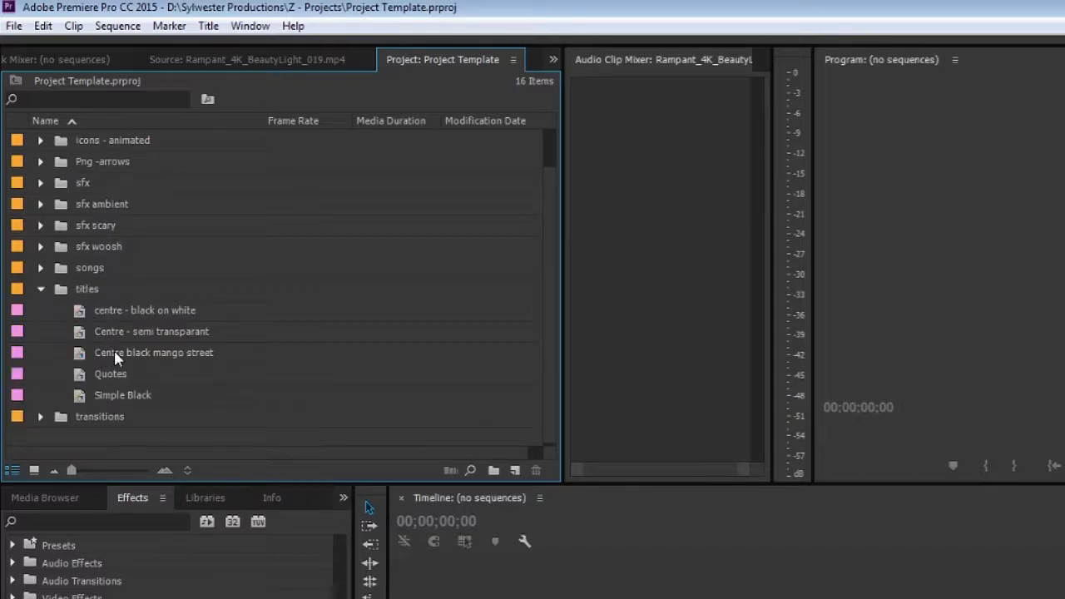
pyautogui.rightClick(153, 352)
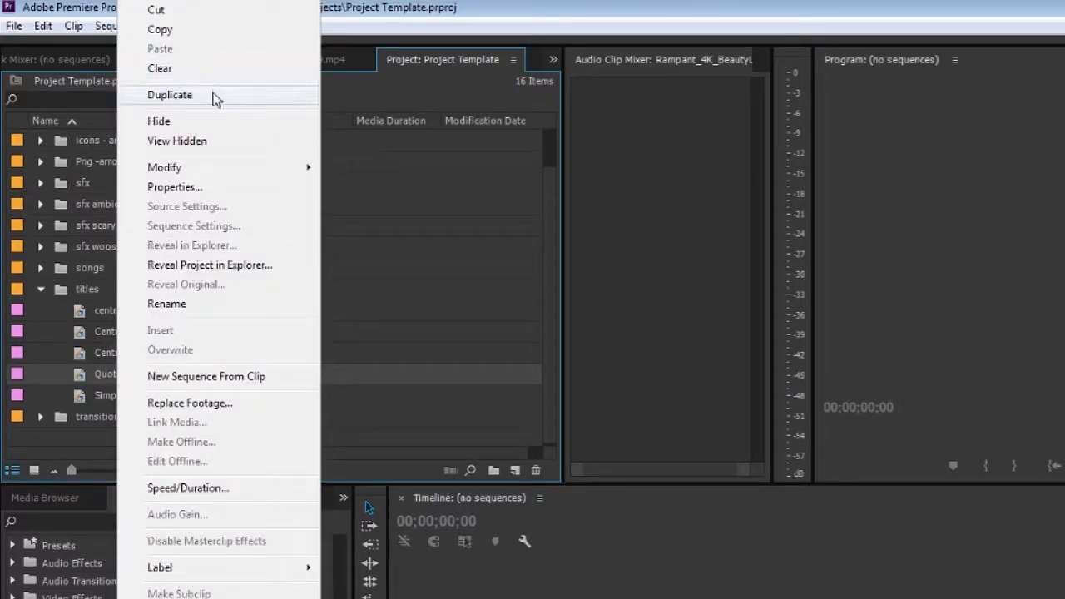
pyautogui.click(170, 93)
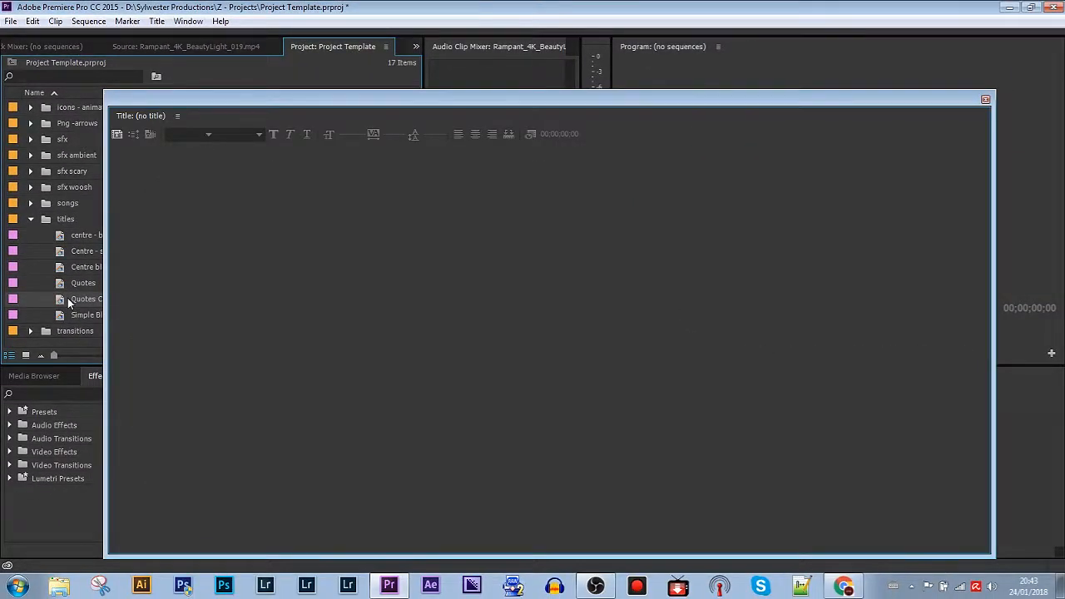
pyautogui.doubleClick(86, 300)
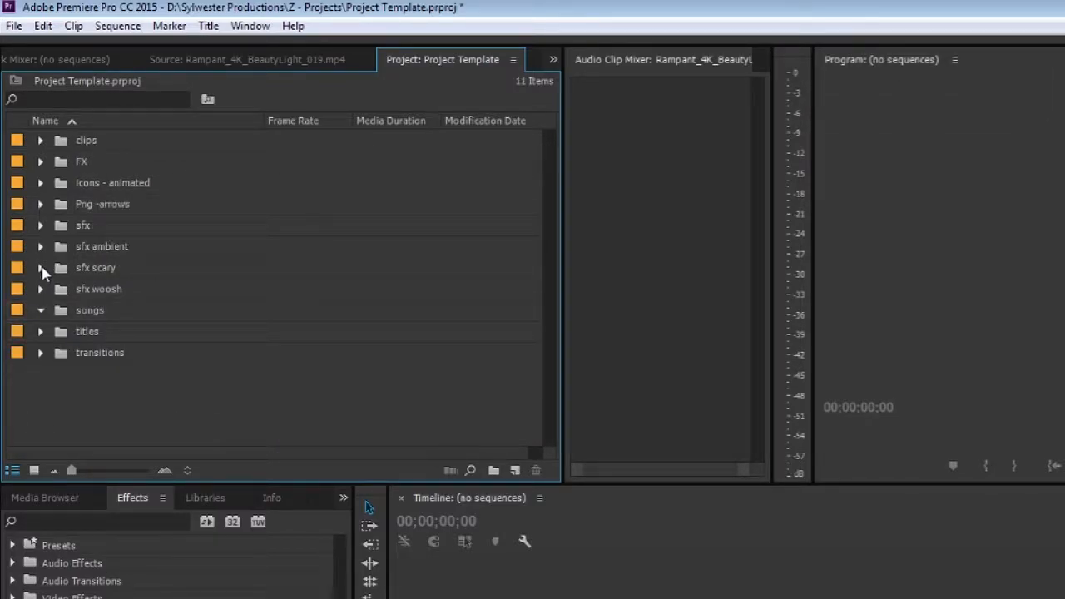
# Expand the sfx ambient bin and browse through its sound files
pyautogui.click(40, 246)
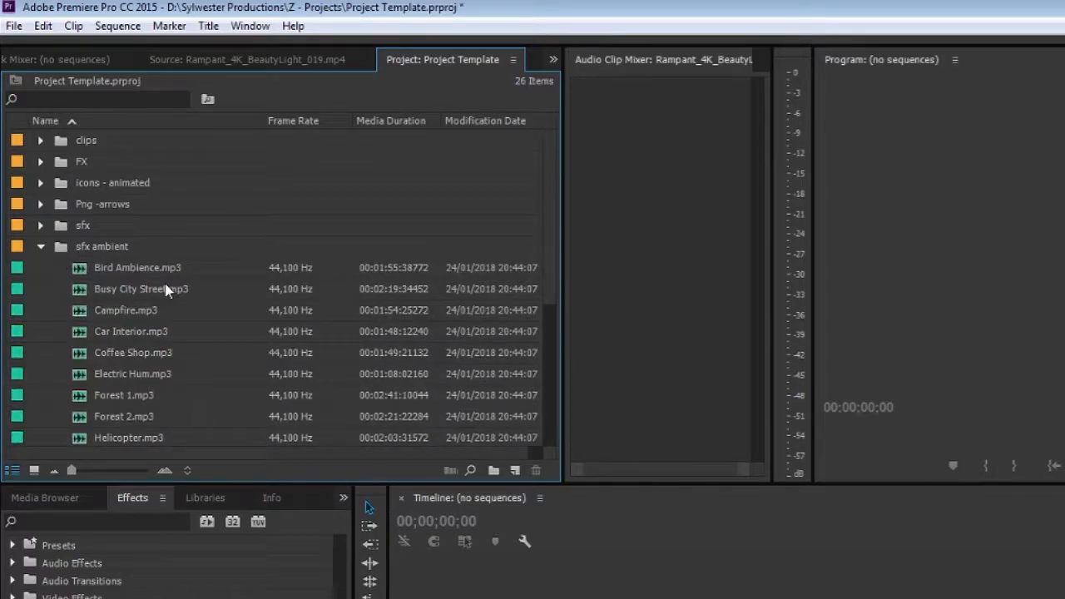
pyautogui.moveTo(139, 290)
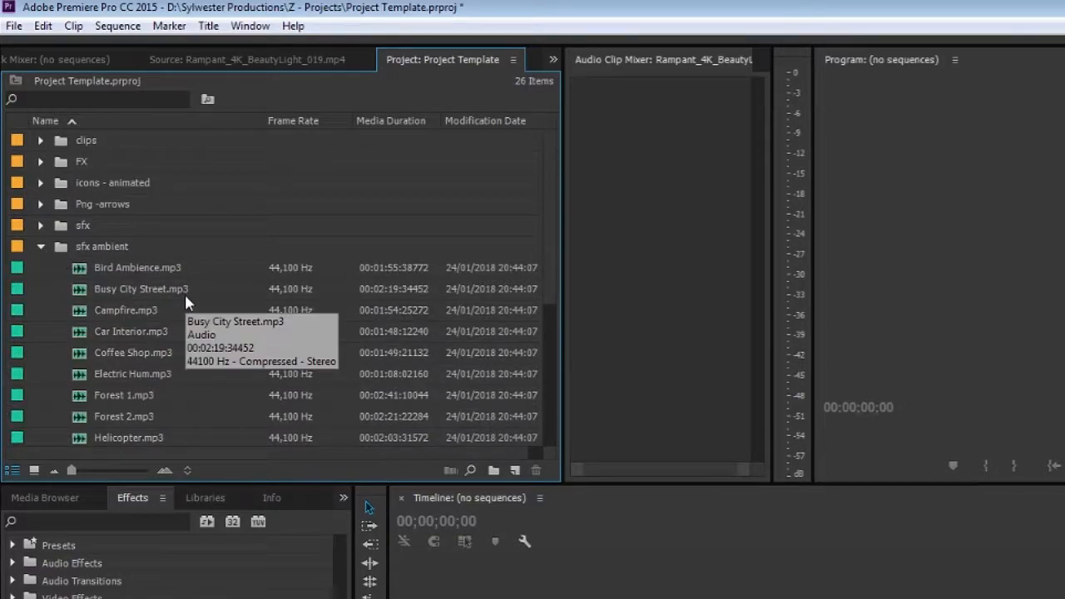
pyautogui.moveTo(74, 256)
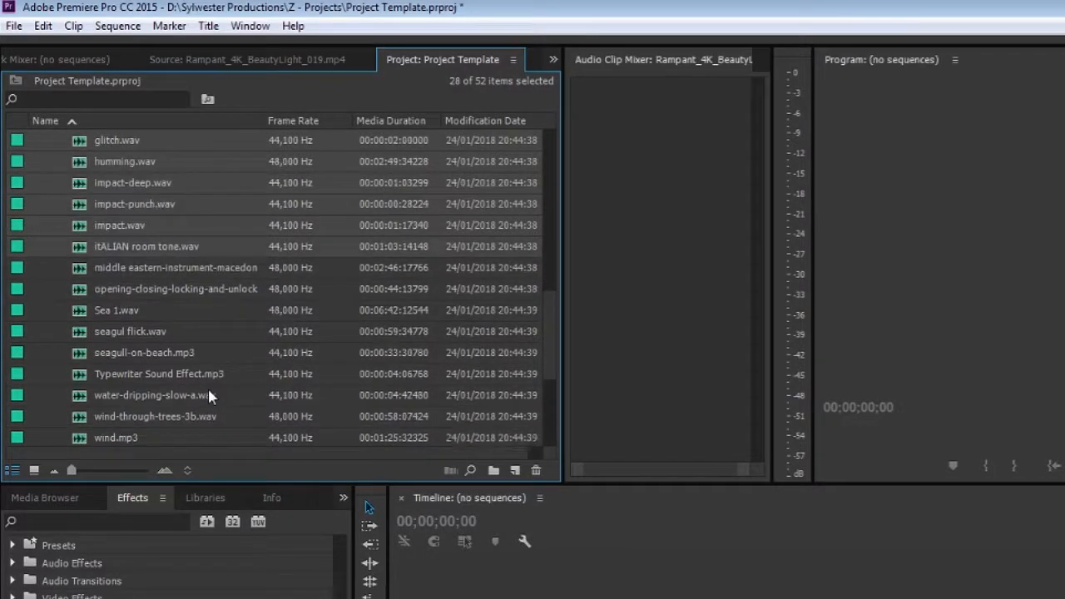
pyautogui.scroll(-3)
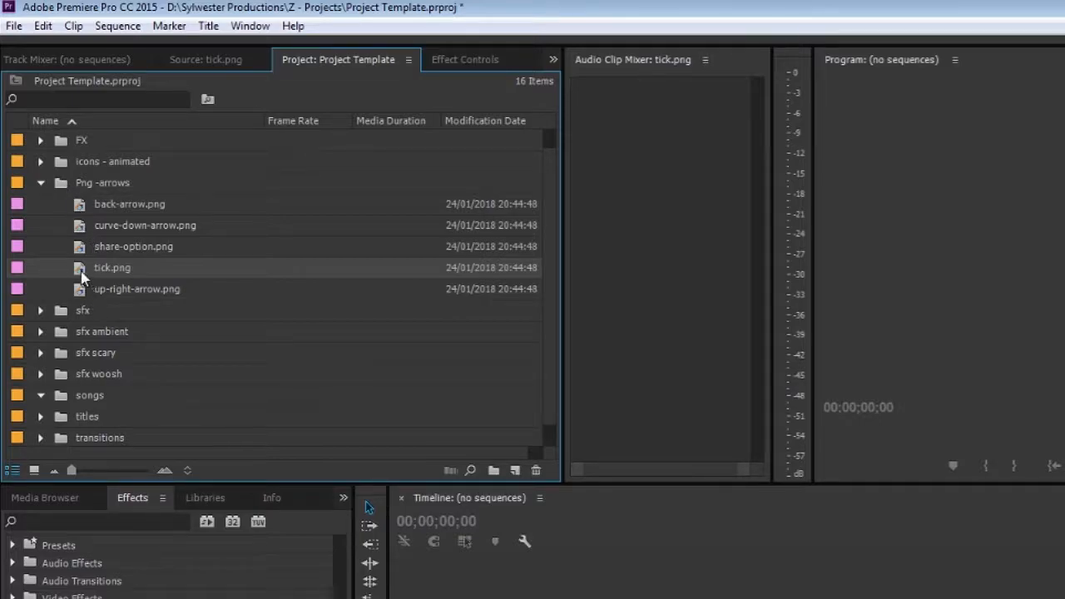
pyautogui.doubleClick(111, 266)
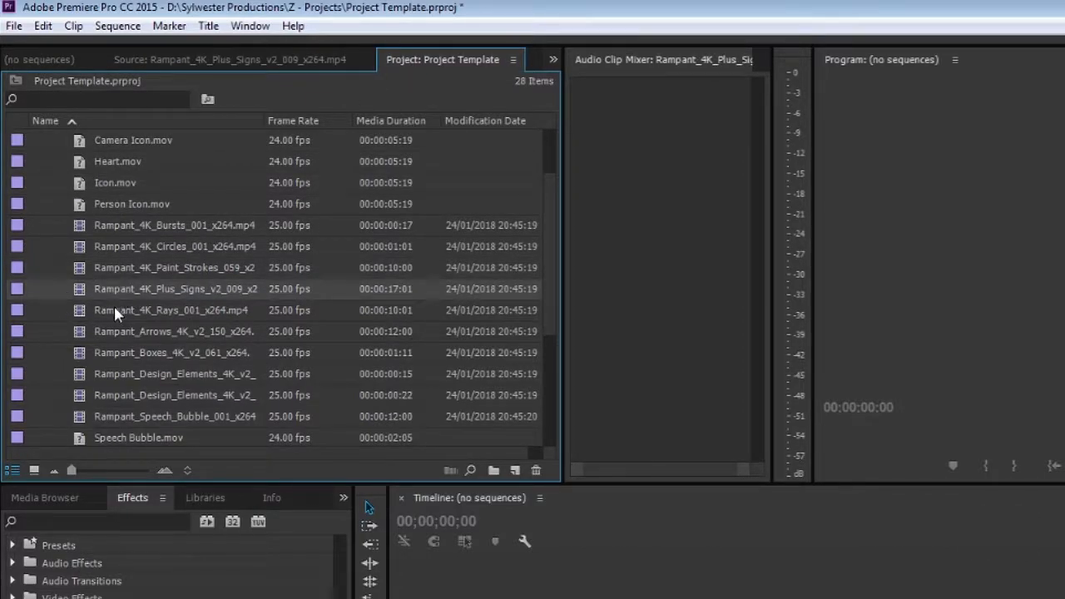
pyautogui.doubleClick(175, 290)
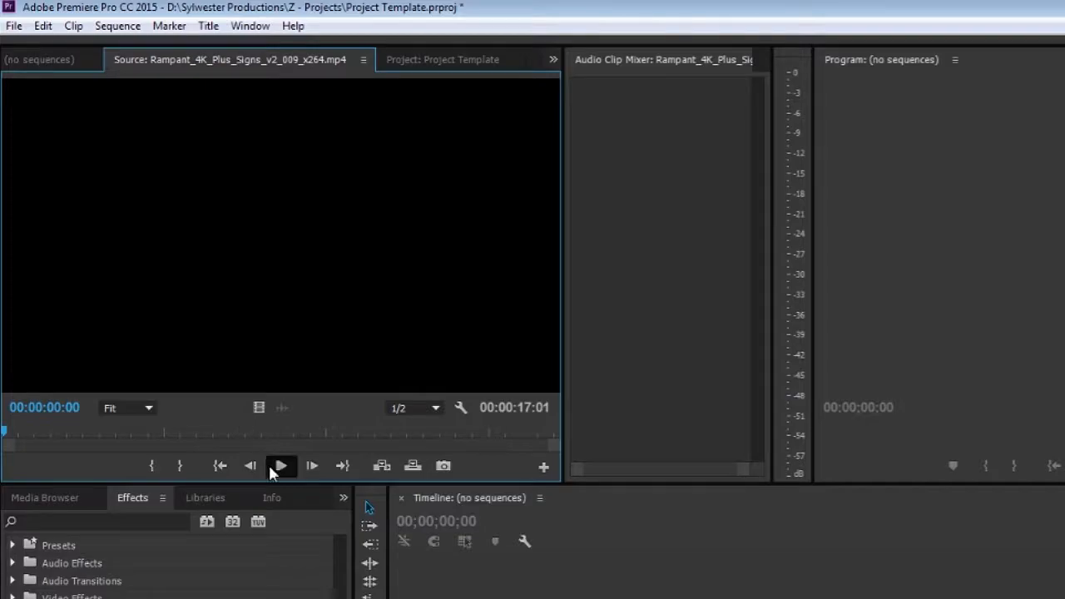
pyautogui.click(280, 466)
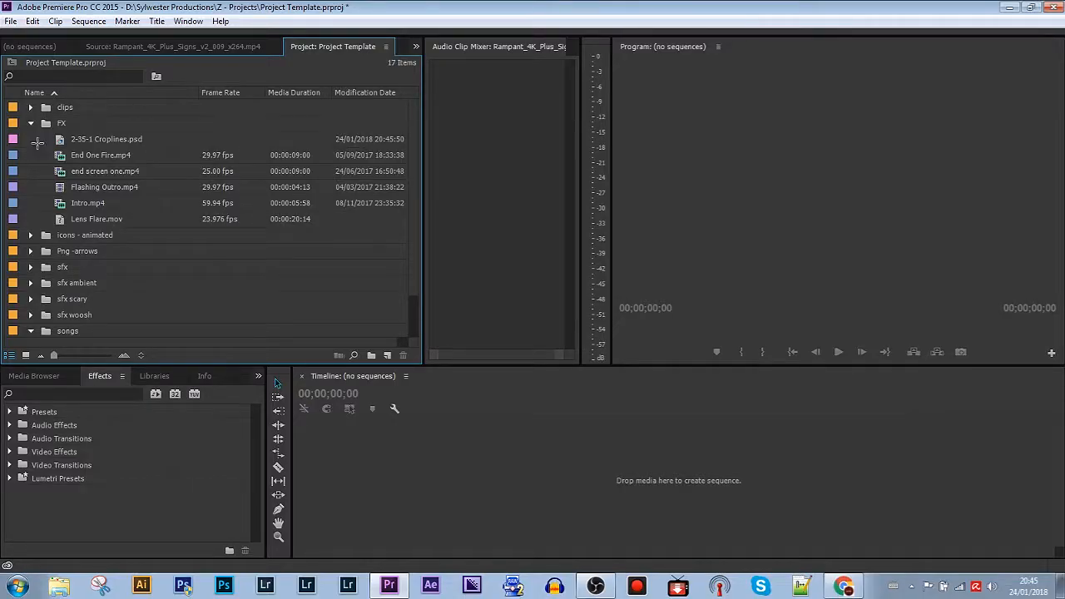
pyautogui.moveTo(139, 156)
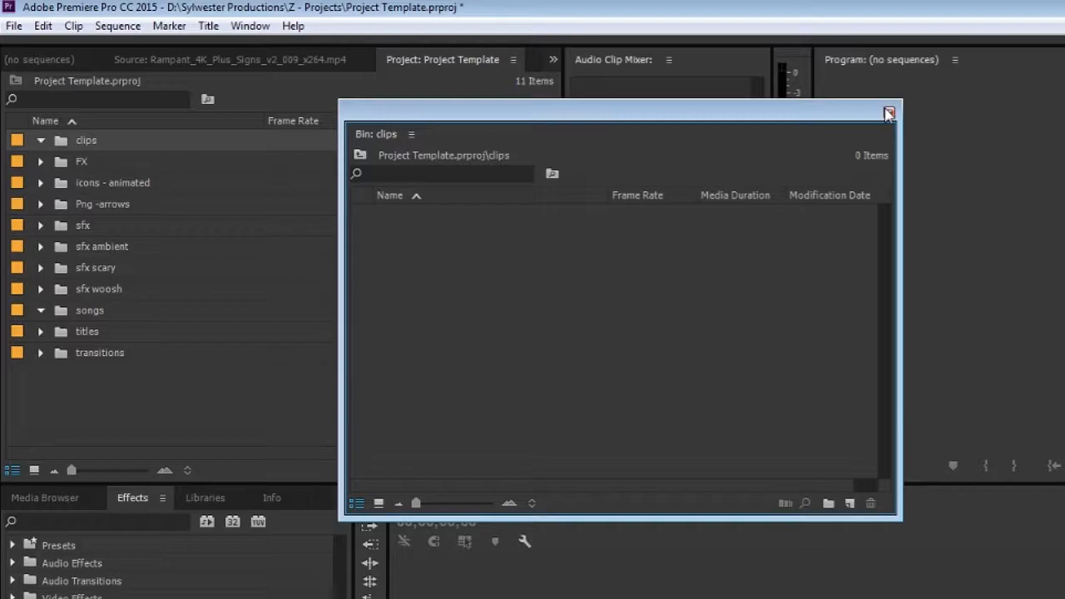
pyautogui.click(888, 113)
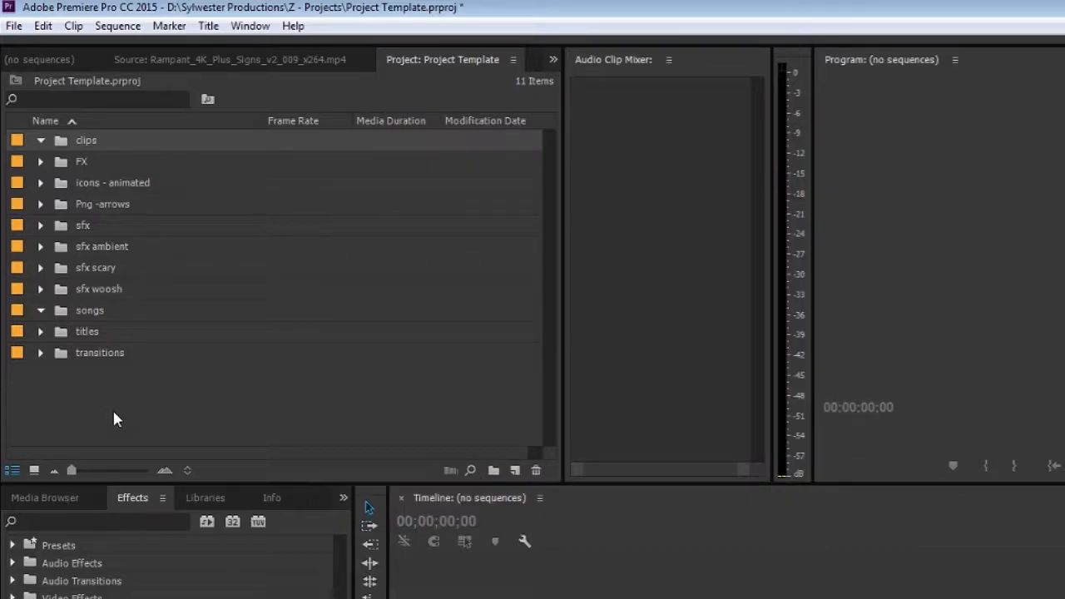
pyautogui.moveTo(136, 416)
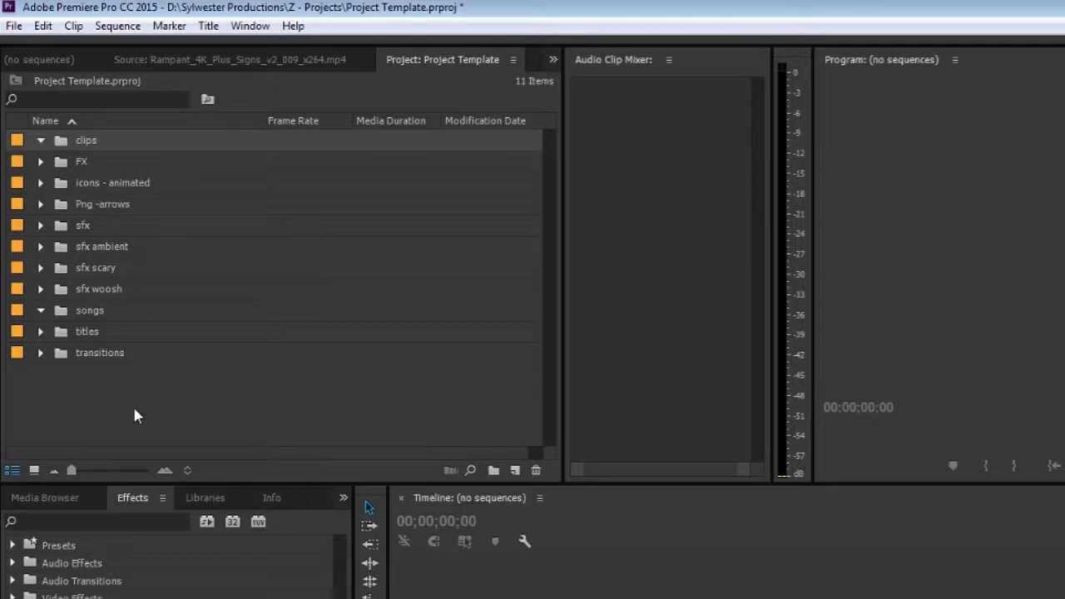
# Save the template as a new project named 'shortbread' via File > Save As
pyautogui.click(13, 25)
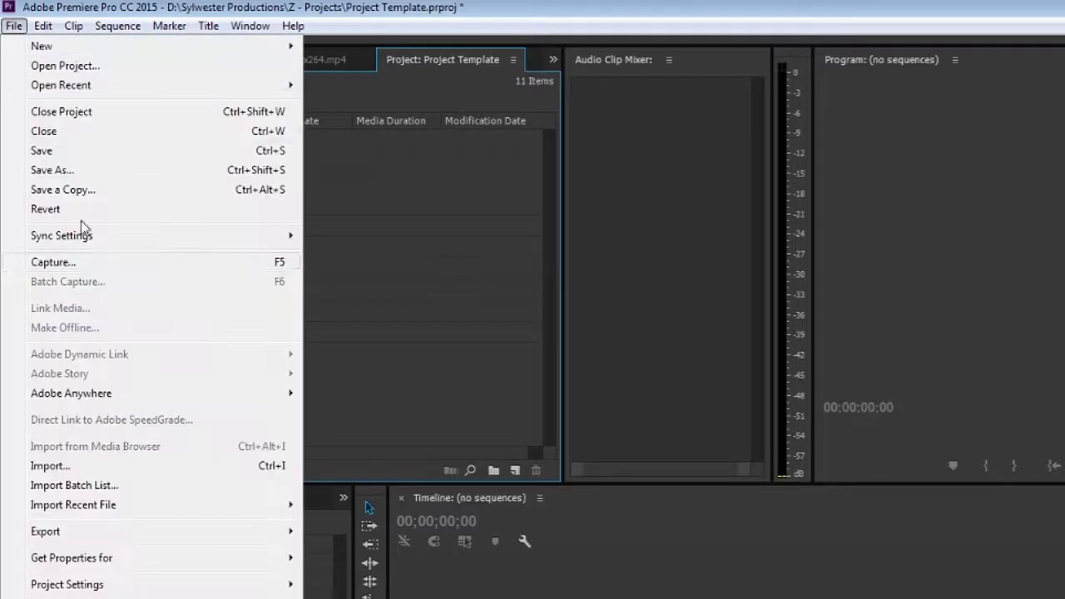
pyautogui.click(51, 170)
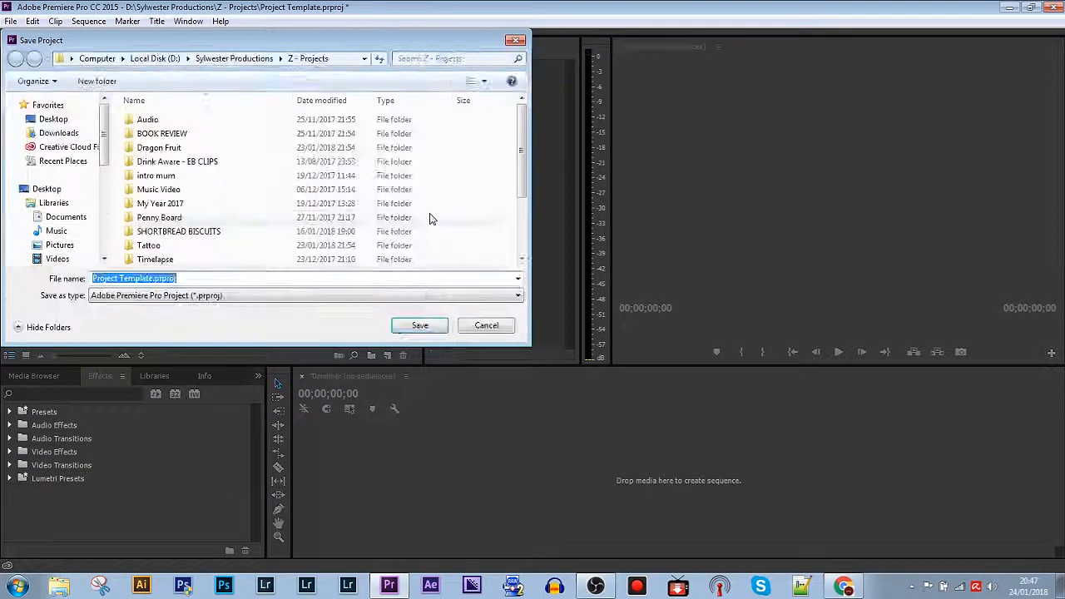
pyautogui.write('shortbread.prproj')
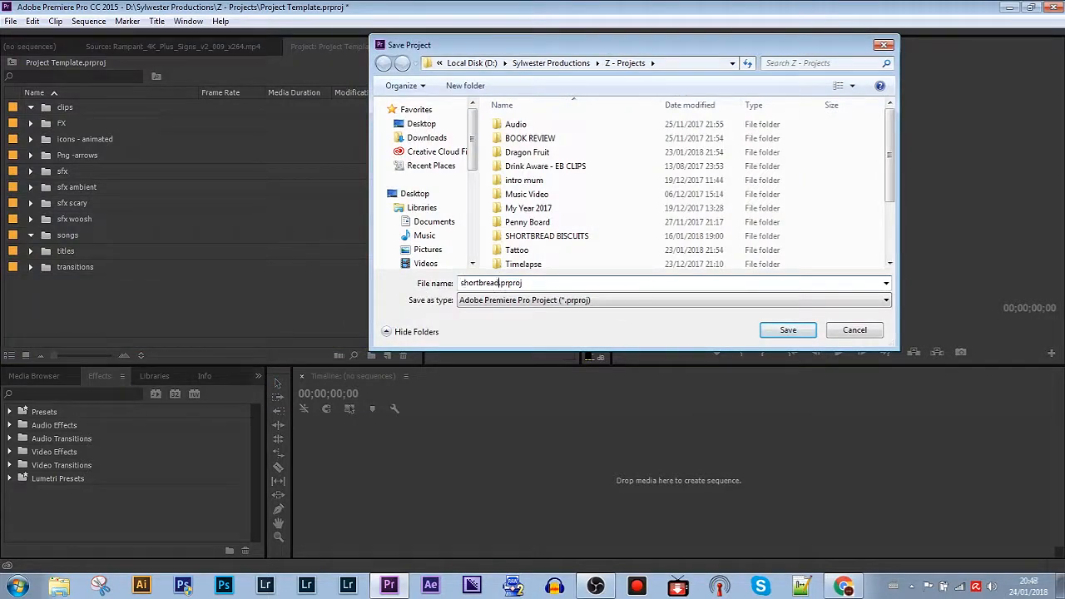